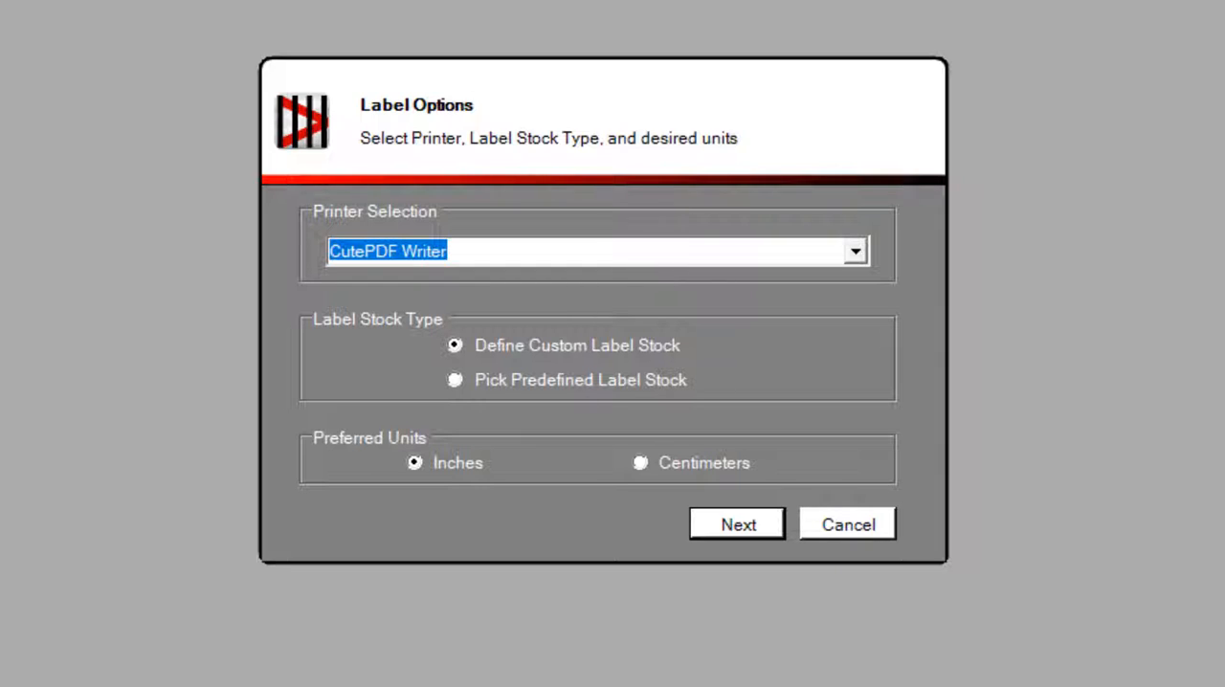
{"action": "mouse_move", "coordinate": [444, 398]}
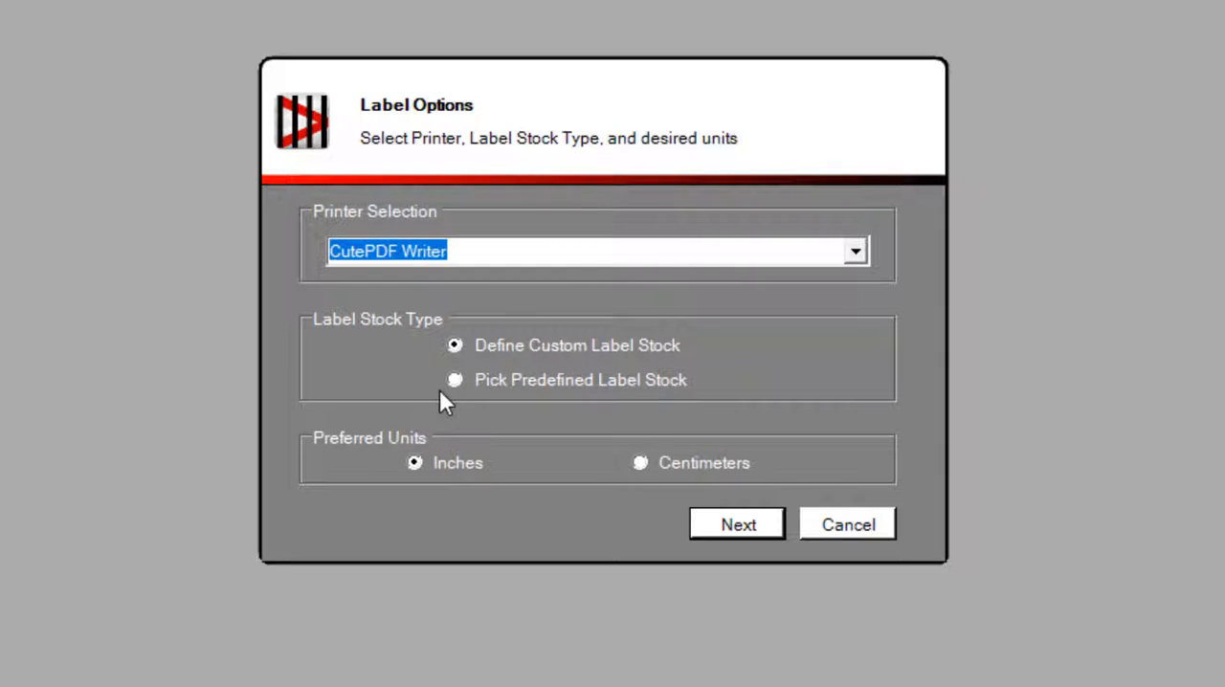
Step: Create a new label on predefined Avery Standard 3111 Square Stickers stock
{"action": "left_click", "coordinate": [454, 380]}
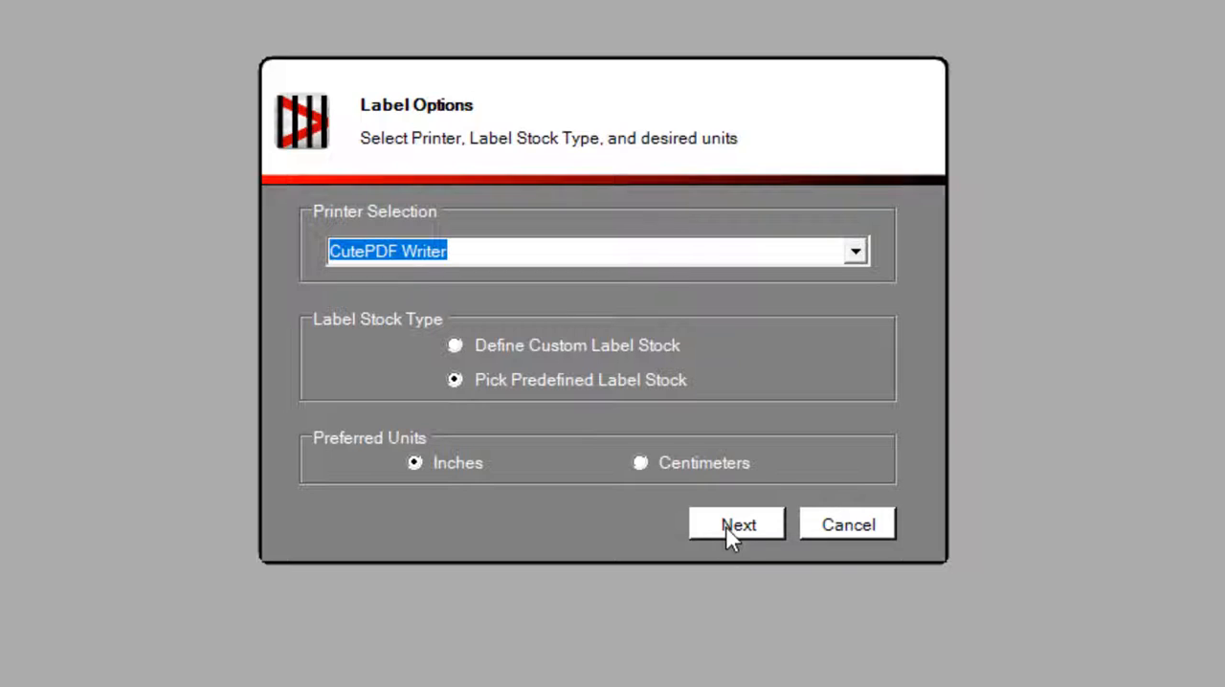
{"action": "left_click", "coordinate": [736, 524]}
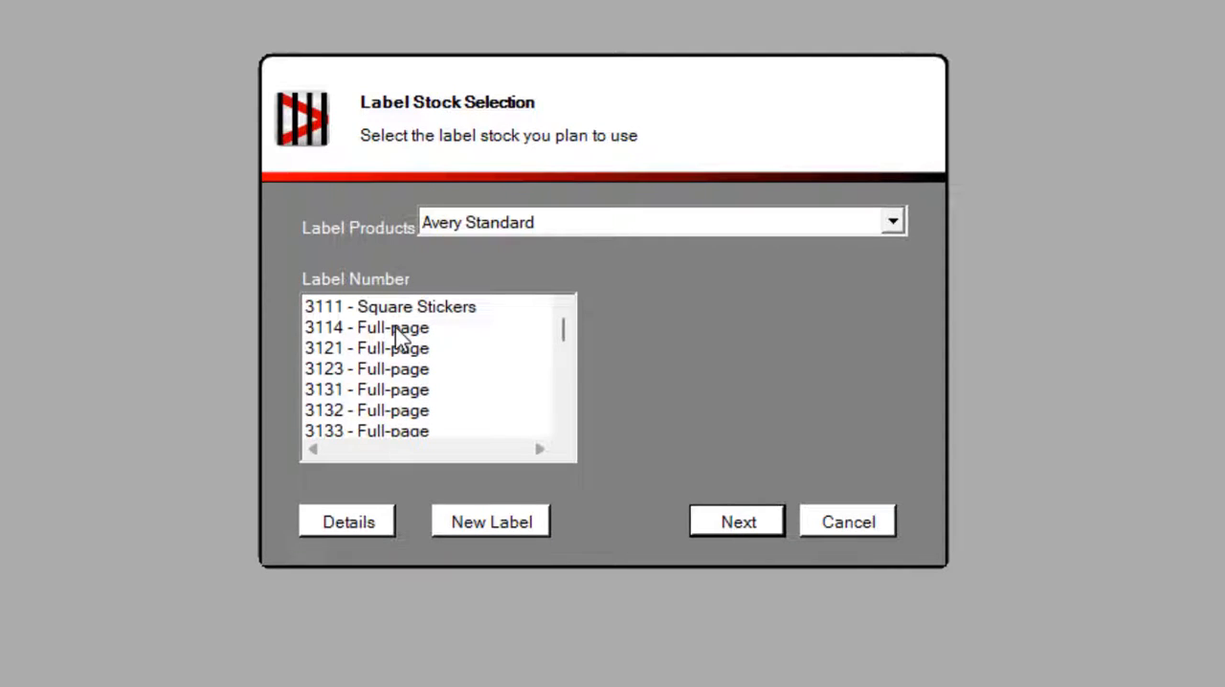
{"action": "scroll", "scroll_direction": "down", "scroll_amount": 3}
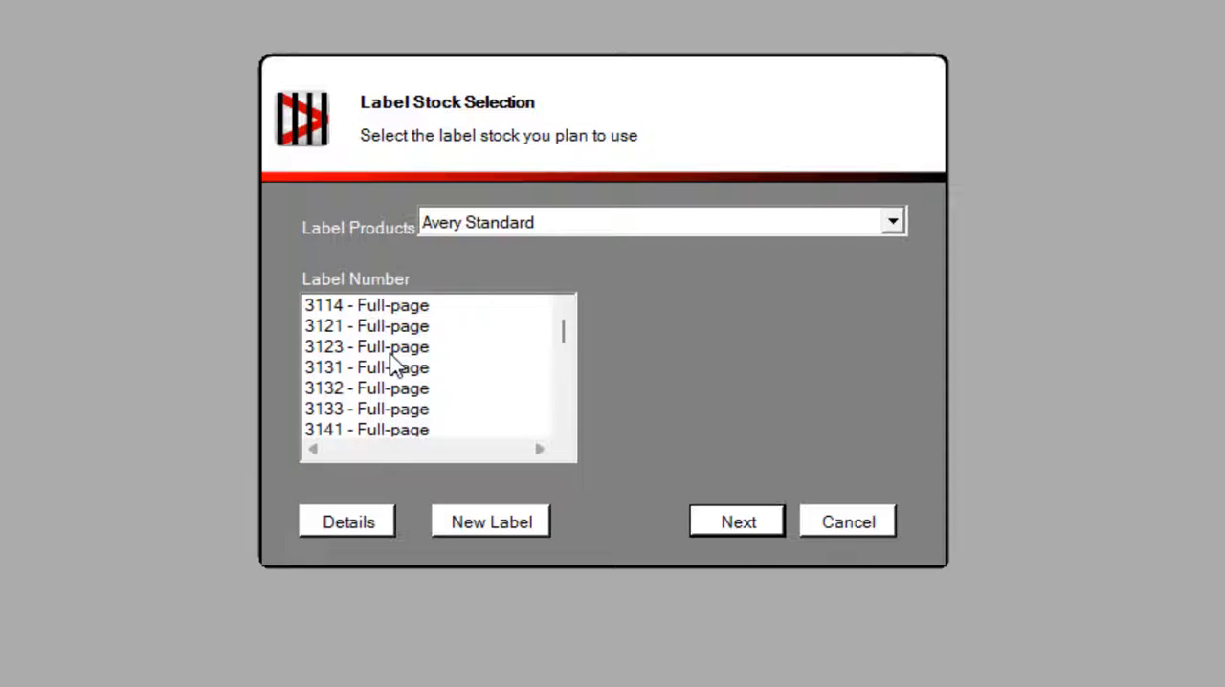
{"action": "left_click", "coordinate": [895, 221]}
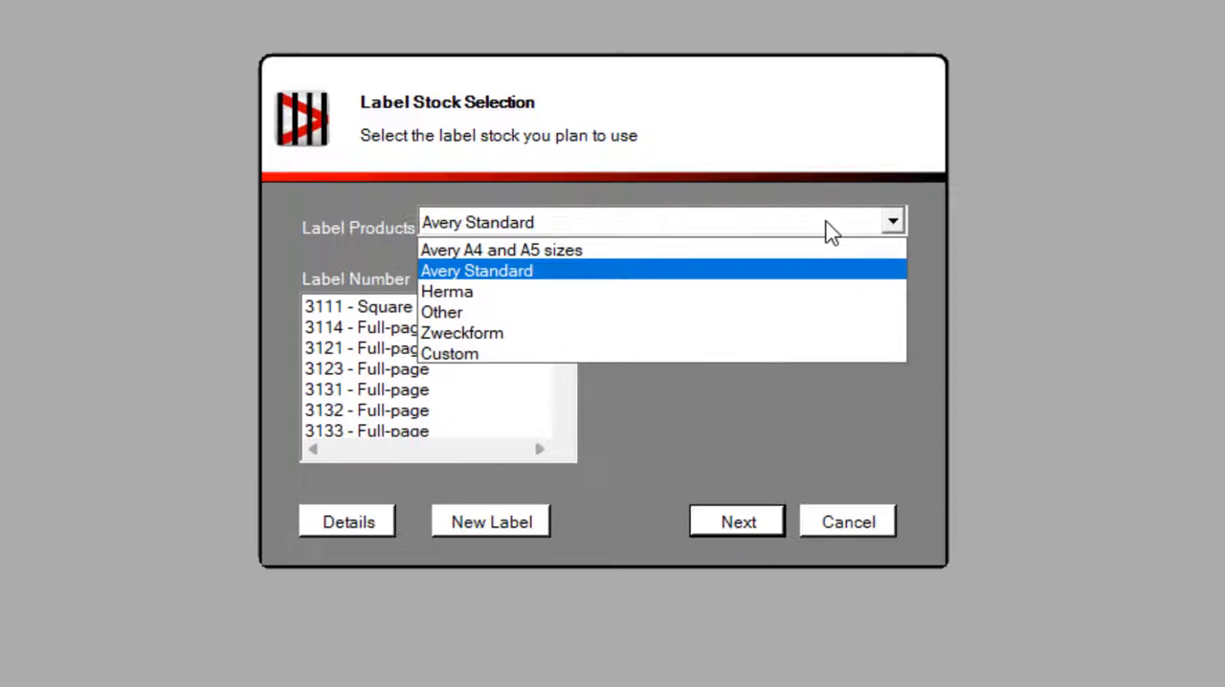
{"action": "left_click", "coordinate": [476, 271]}
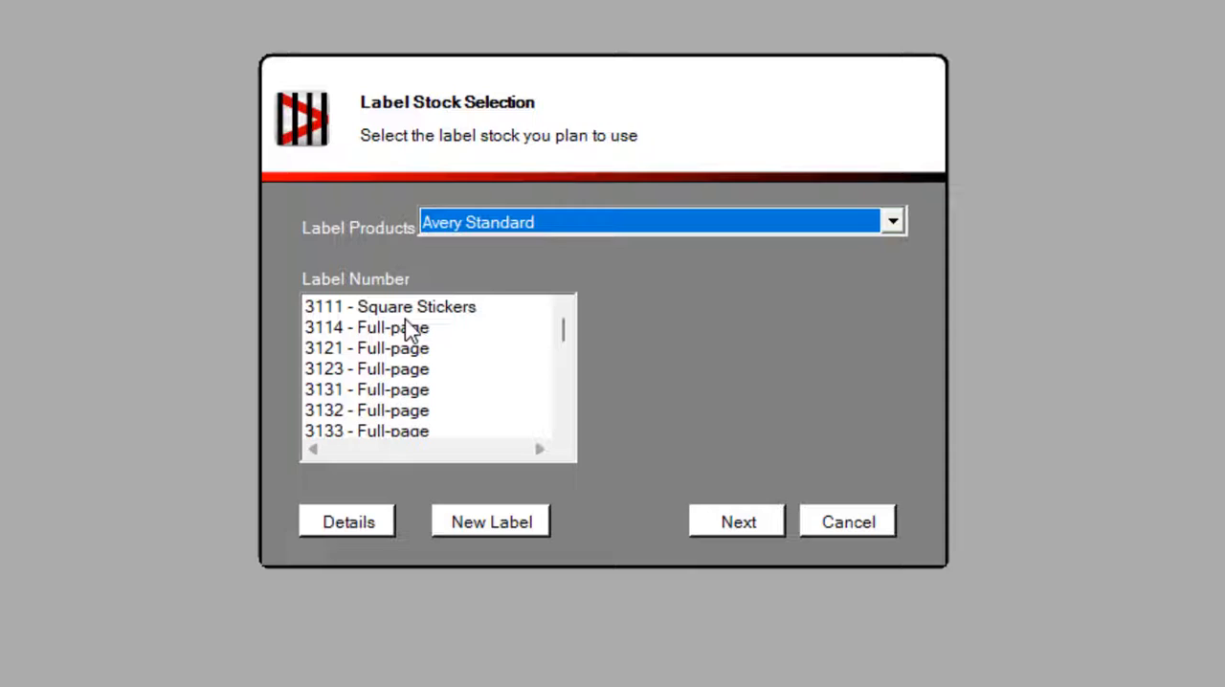
{"action": "left_click", "coordinate": [389, 306]}
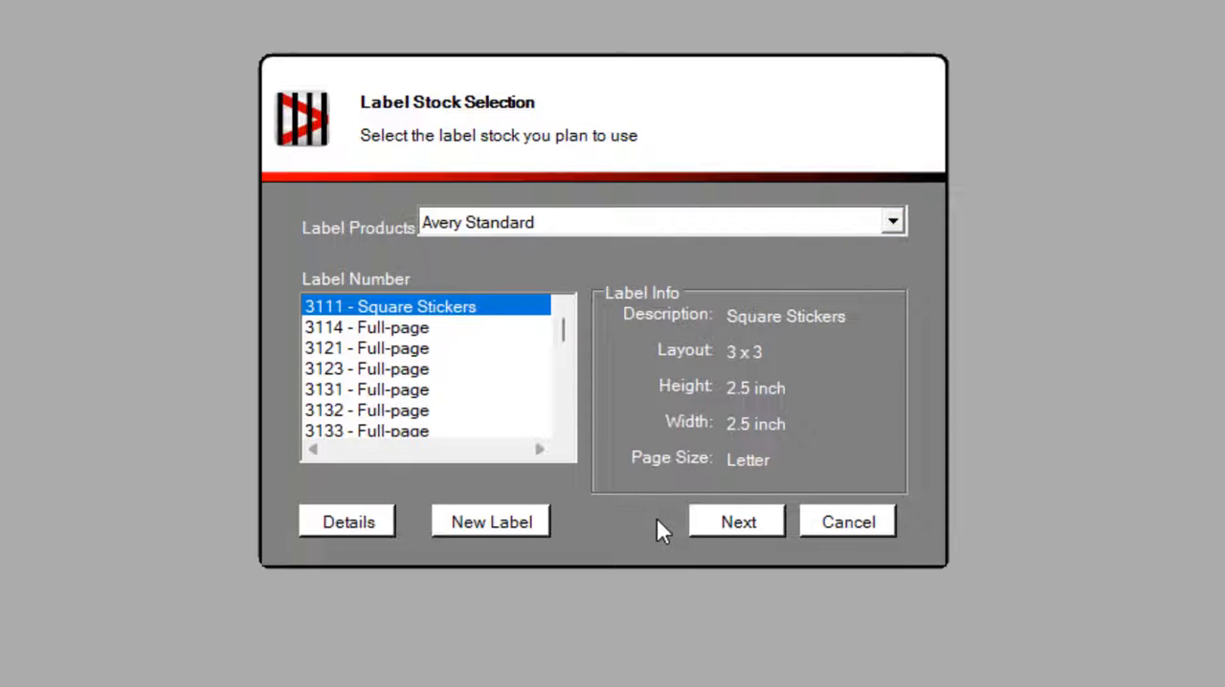
{"action": "left_click", "coordinate": [737, 521]}
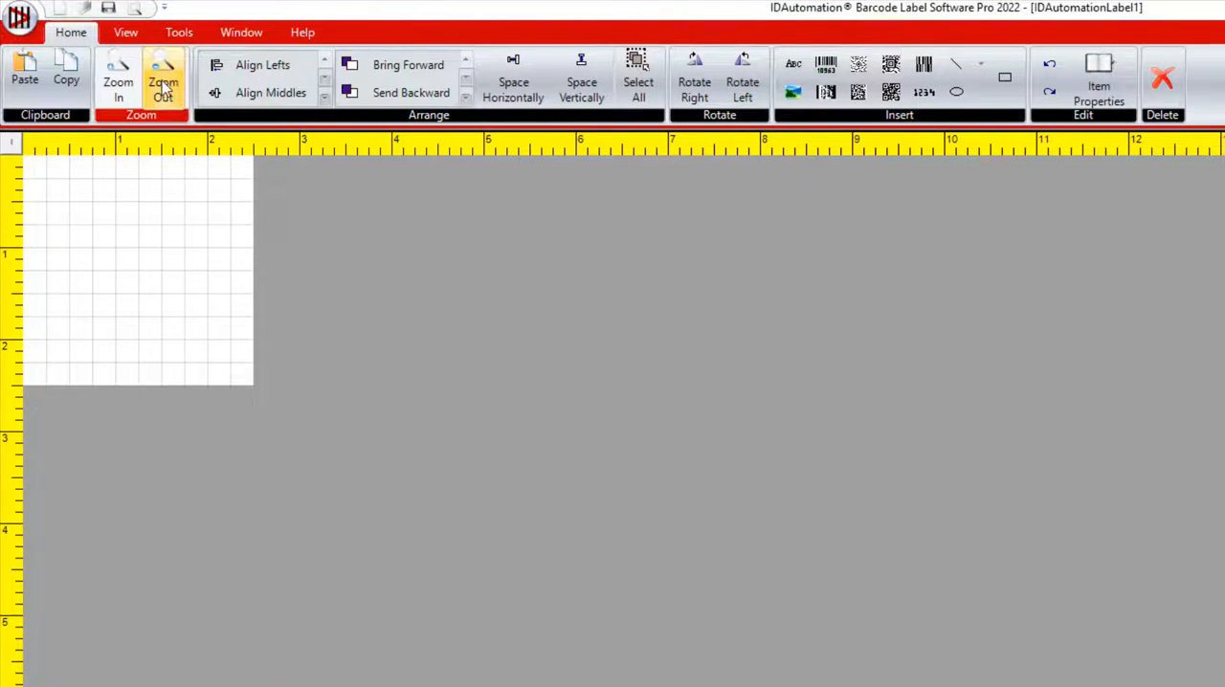
Step: Show the Tools ribbon with the Data Sets group
{"action": "left_click", "coordinate": [178, 32]}
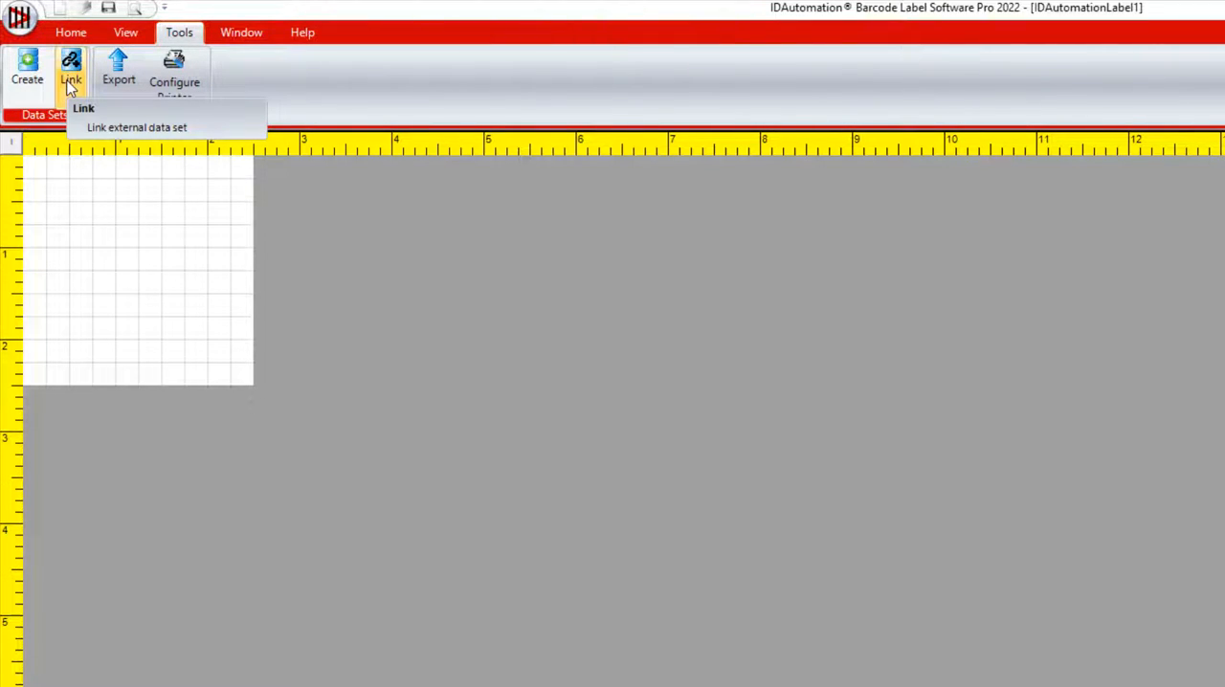
{"action": "mouse_move", "coordinate": [46, 91]}
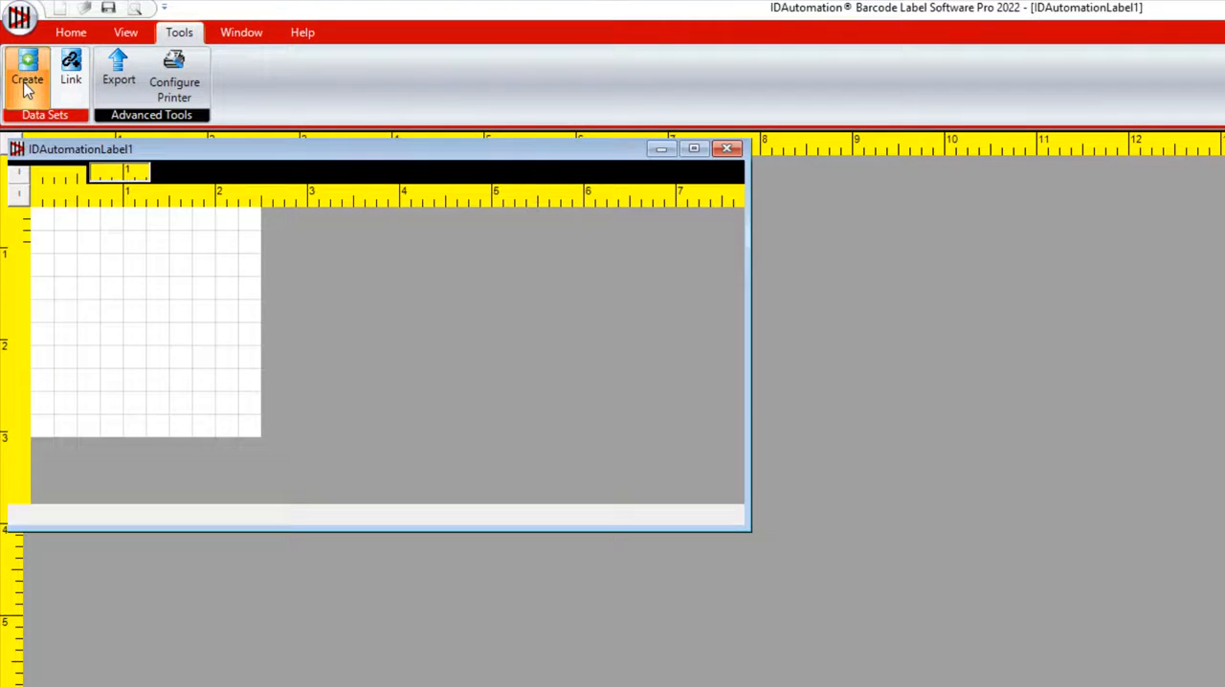
Step: Create an embedded data set and rename its first column to Colors
{"action": "left_click", "coordinate": [29, 71]}
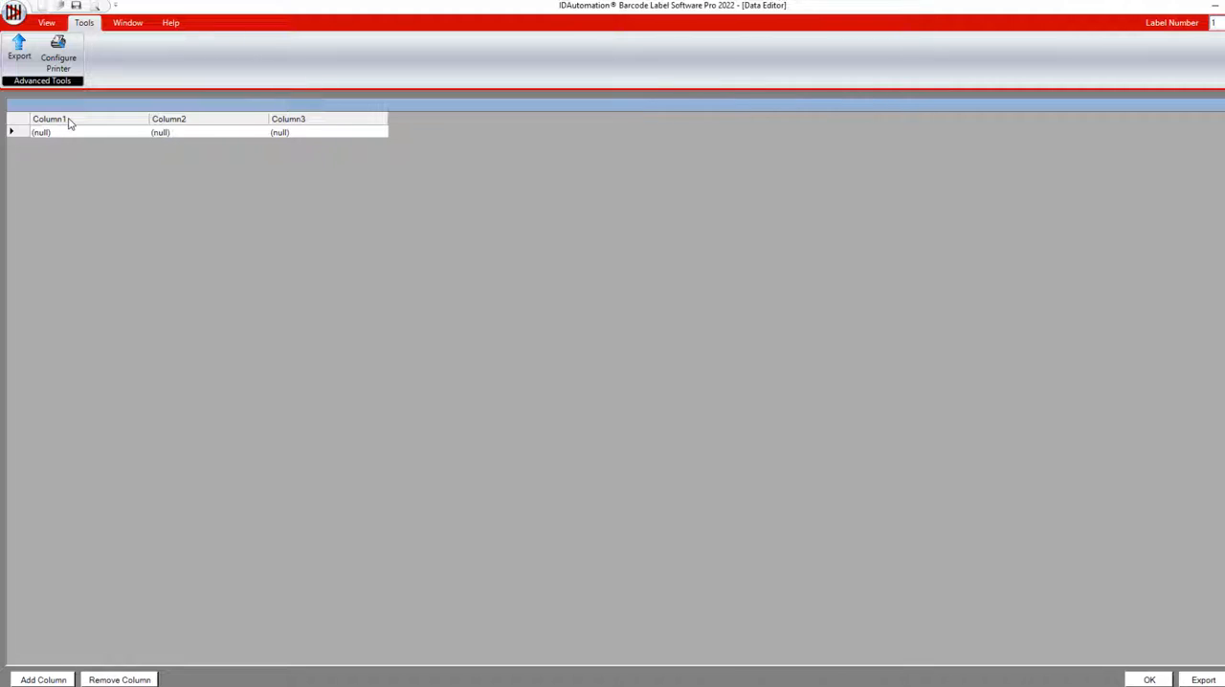
{"action": "mouse_move", "coordinate": [69, 127]}
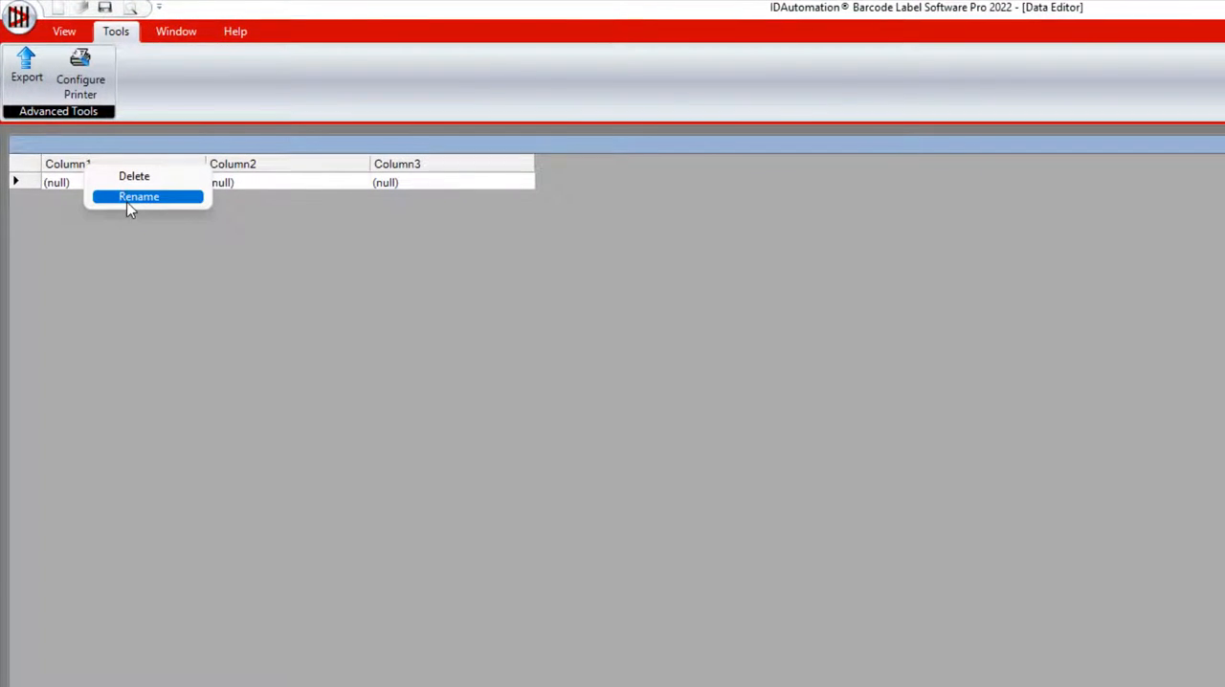
{"action": "left_click", "coordinate": [138, 196]}
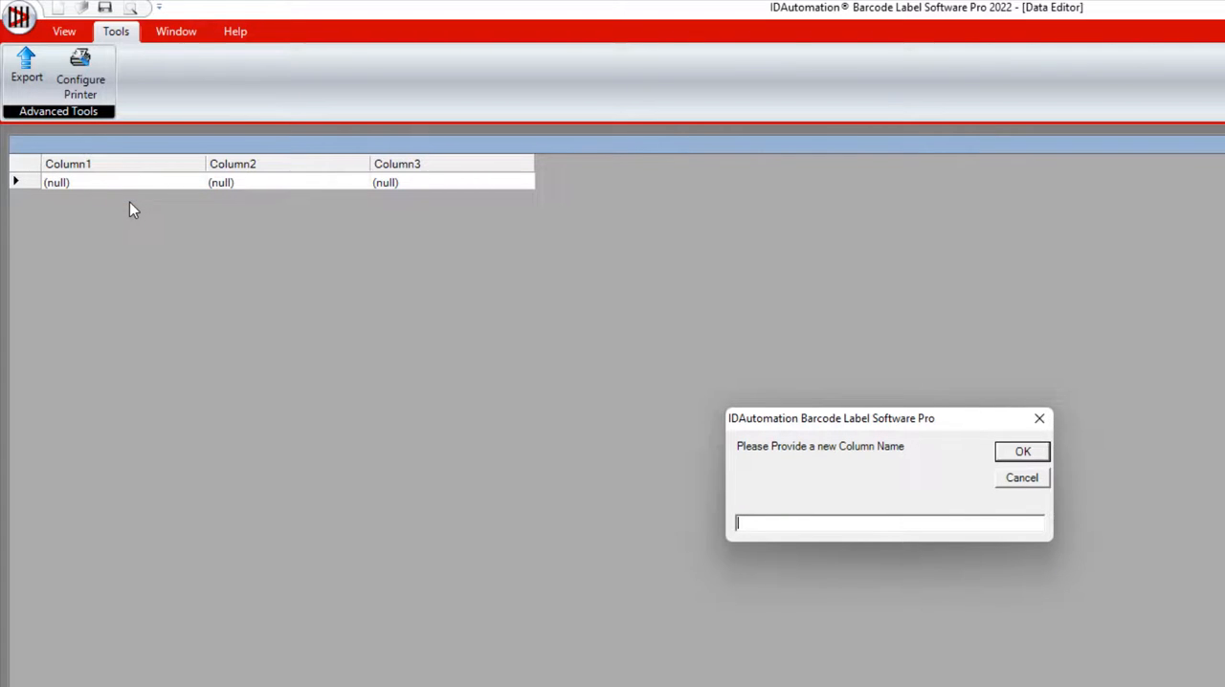
{"action": "type", "text": "Colors"}
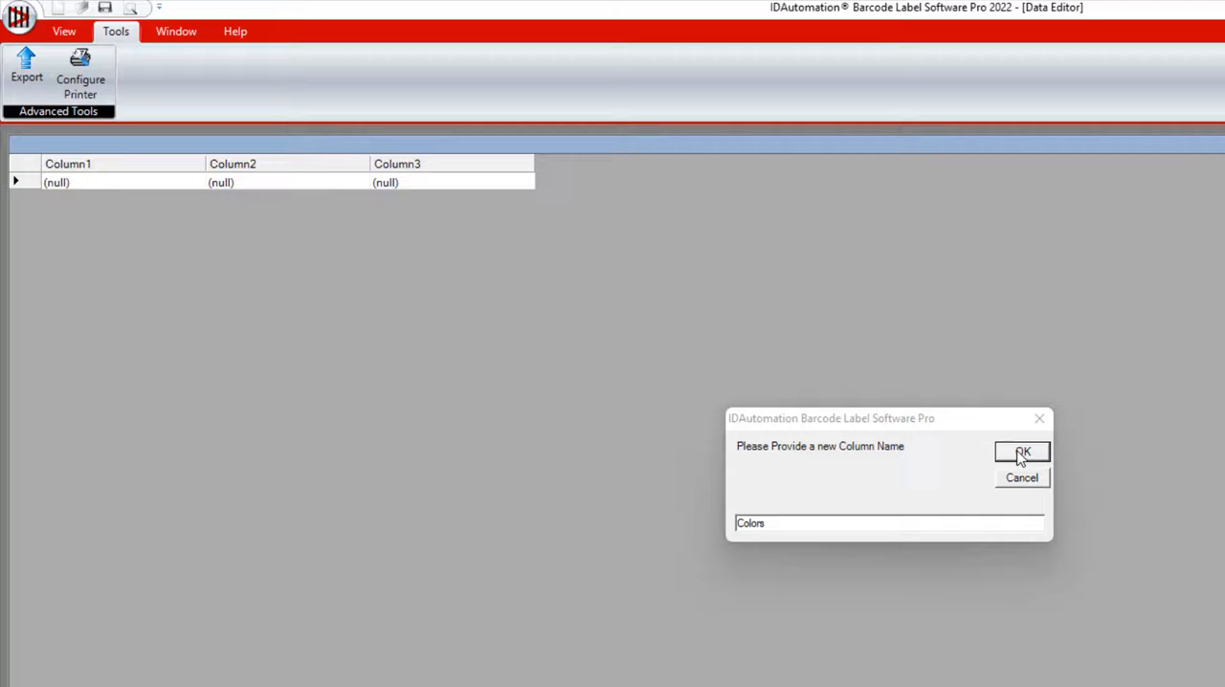
{"action": "left_click", "coordinate": [1022, 451]}
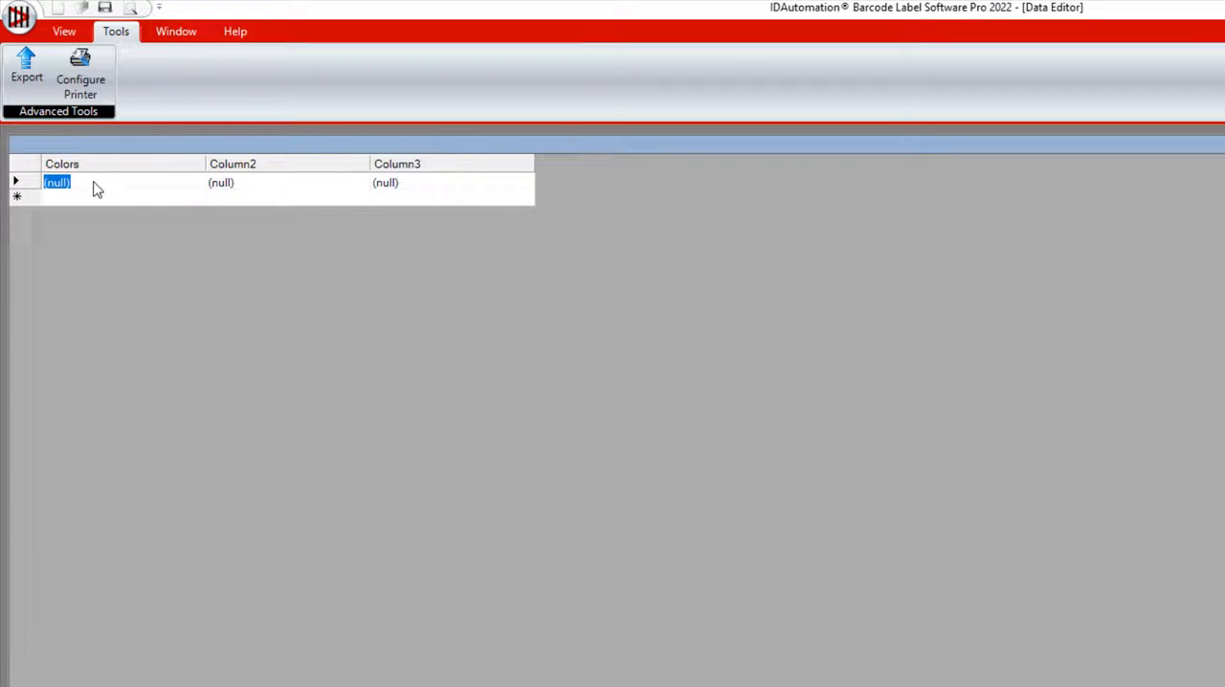
Step: Fill the Colors rows with colour names such as Red, Brown and Pink
{"action": "type", "text": "Red"}
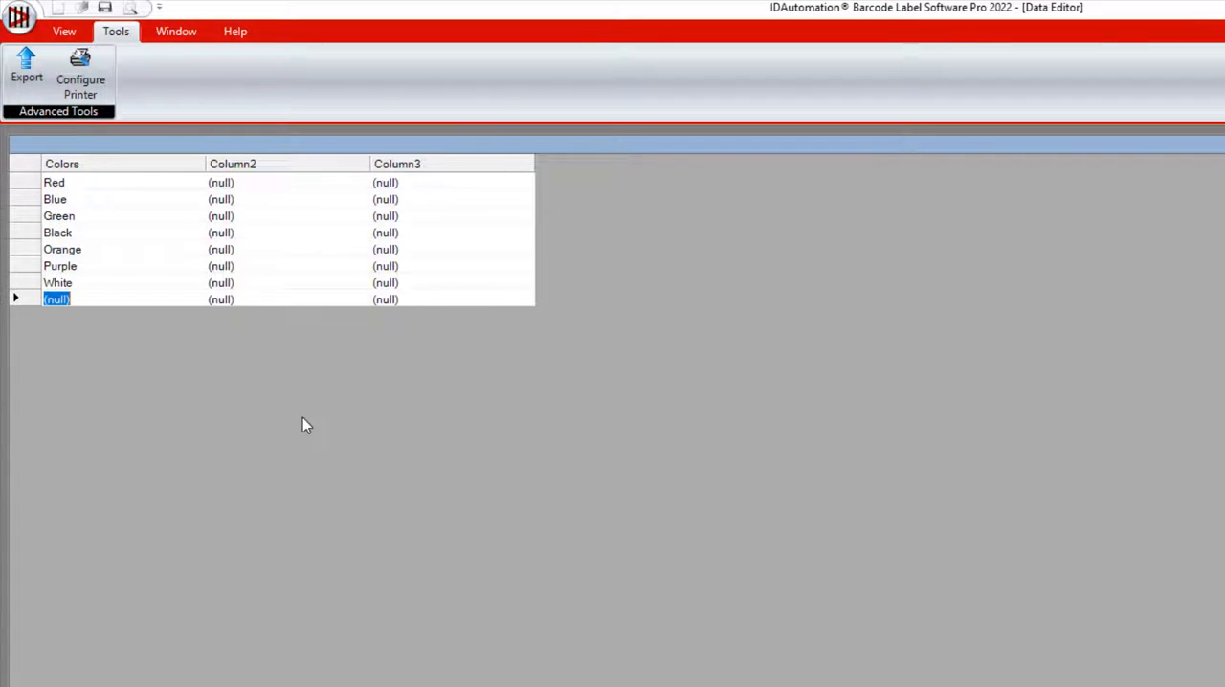
{"action": "type", "text": "Brown"}
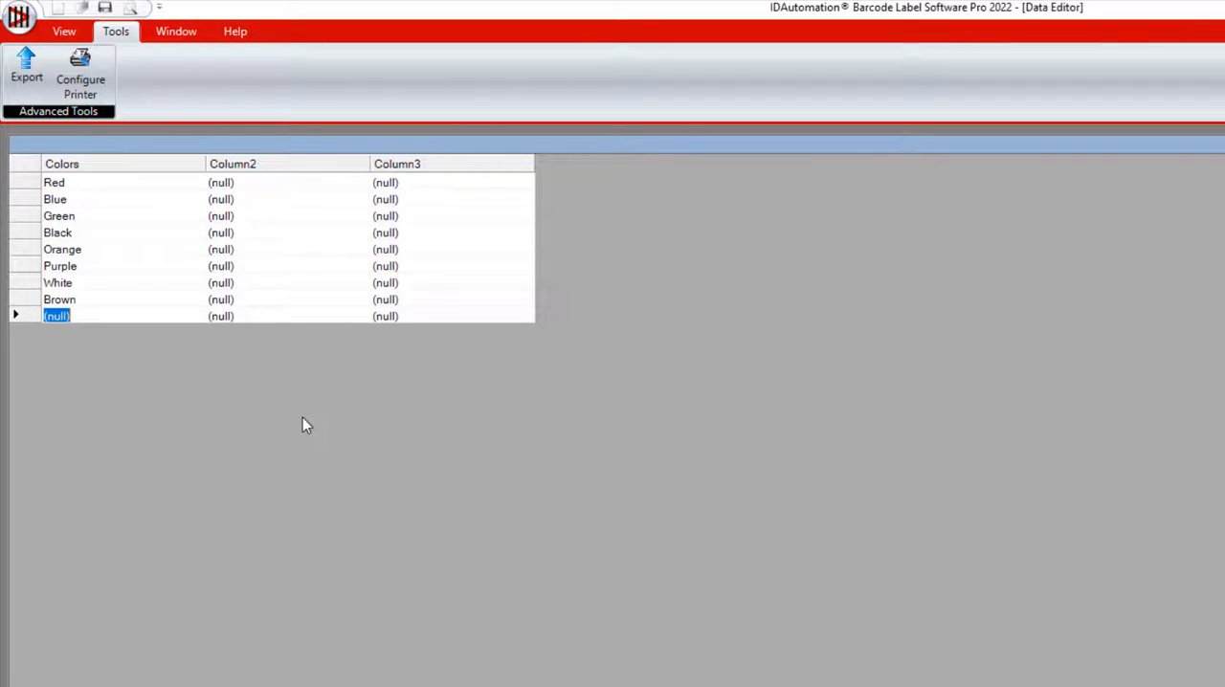
{"action": "type", "text": "Pink"}
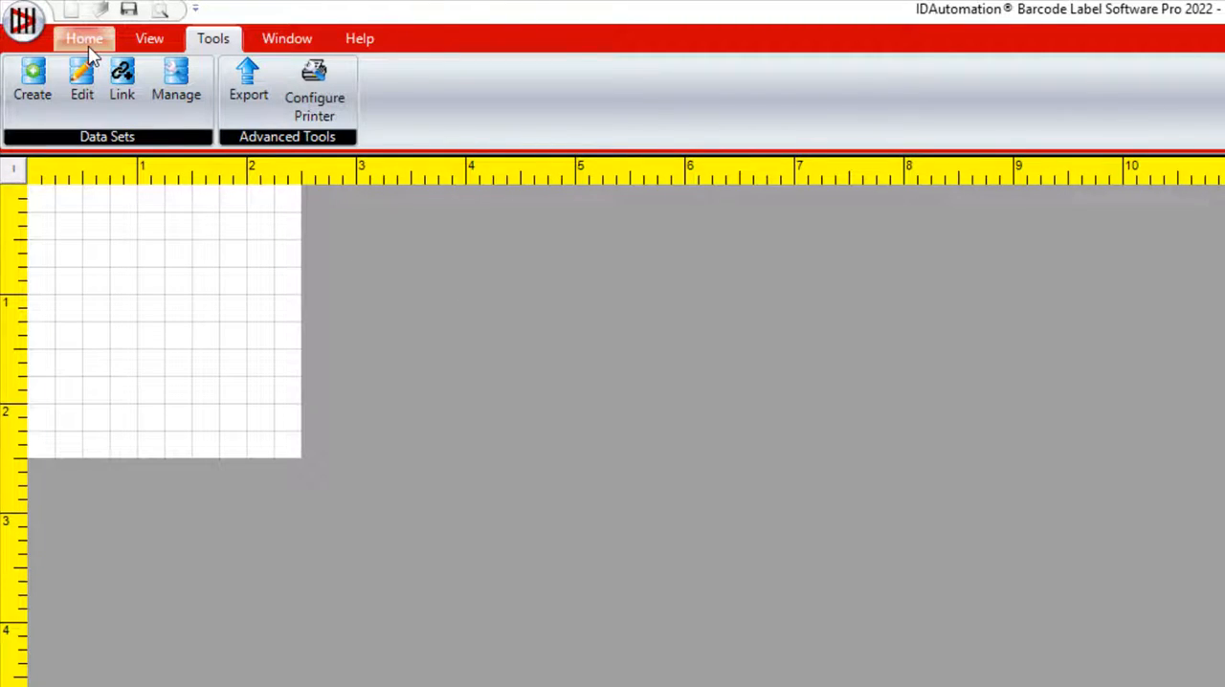
Step: Insert a linear barcode and drag it near the label's upper left
{"action": "left_click", "coordinate": [85, 38]}
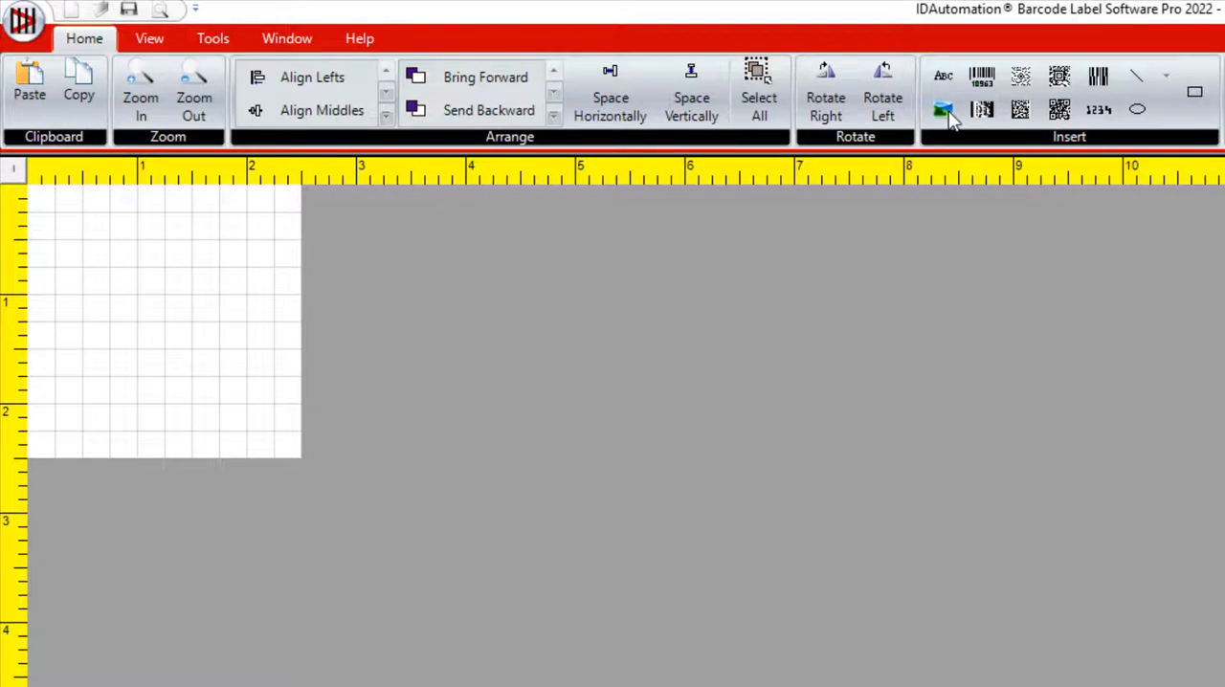
{"action": "left_click", "coordinate": [982, 77]}
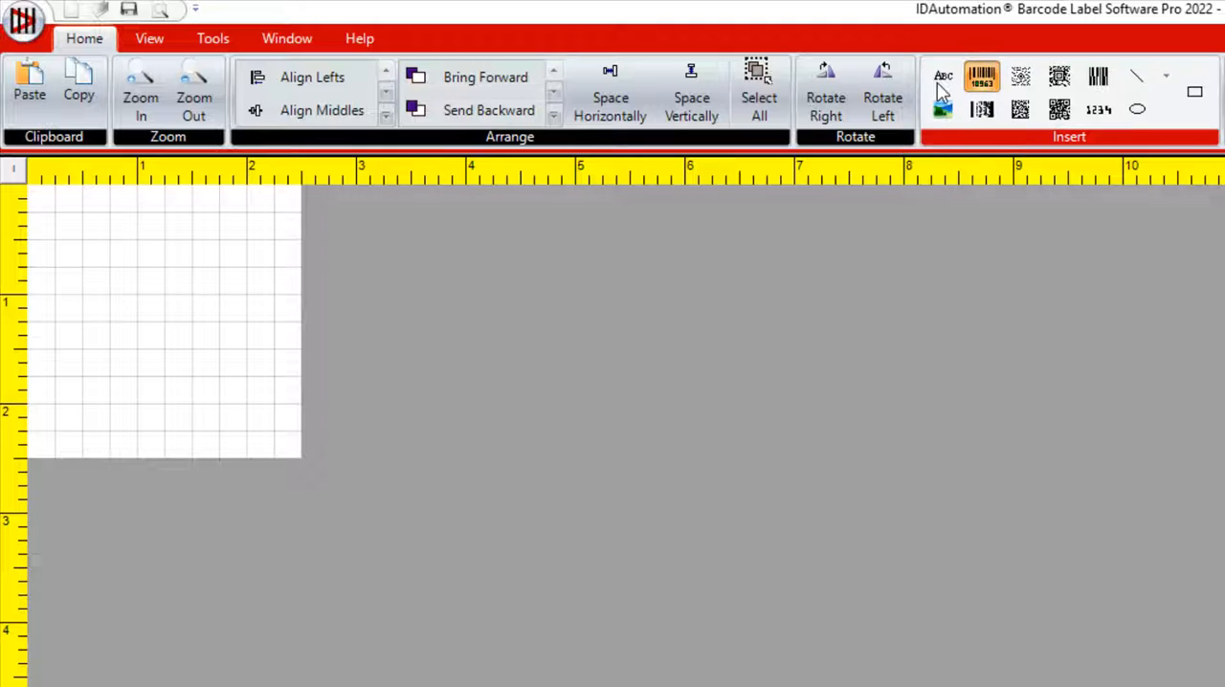
{"action": "left_click", "coordinate": [981, 75]}
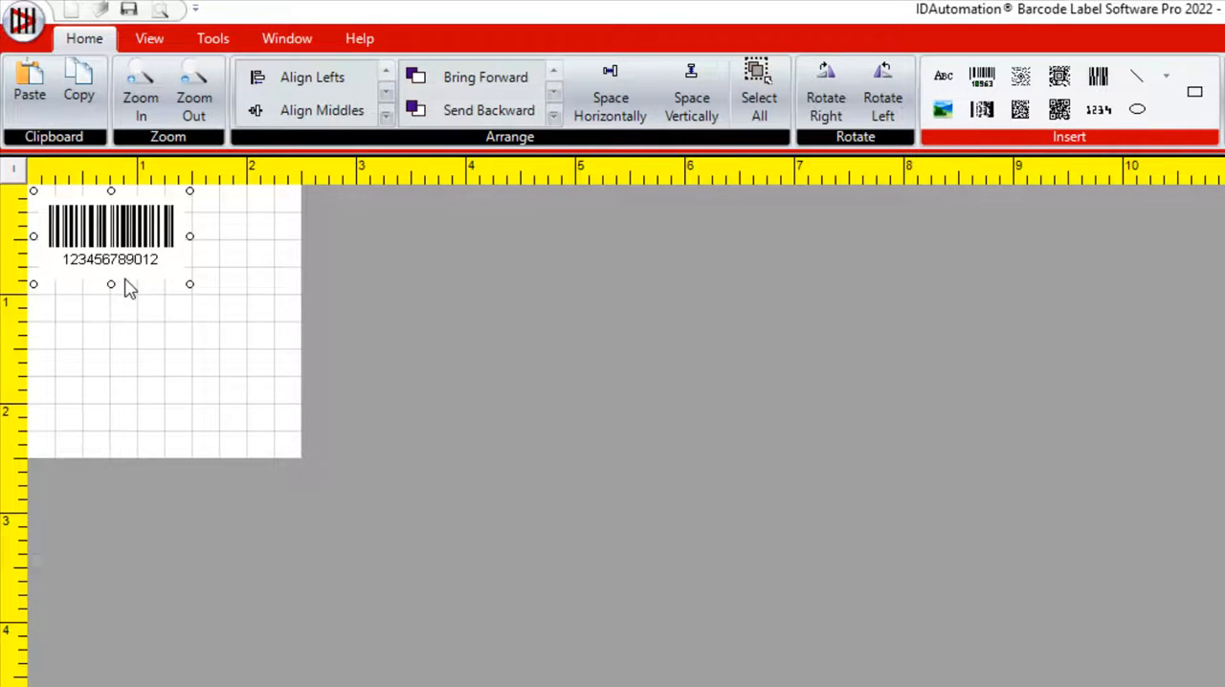
{"action": "left_click_drag", "start_coordinate": [110, 235], "coordinate": [149, 301]}
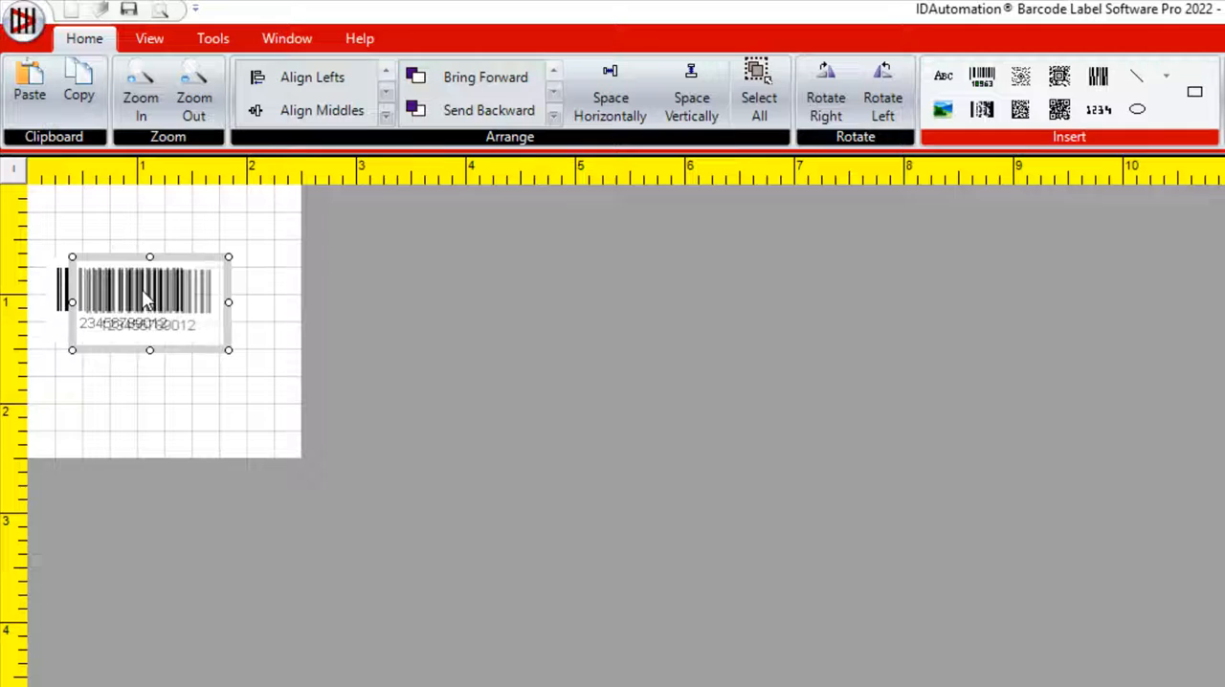
{"action": "left_click_drag", "start_coordinate": [149, 302], "coordinate": [143, 287]}
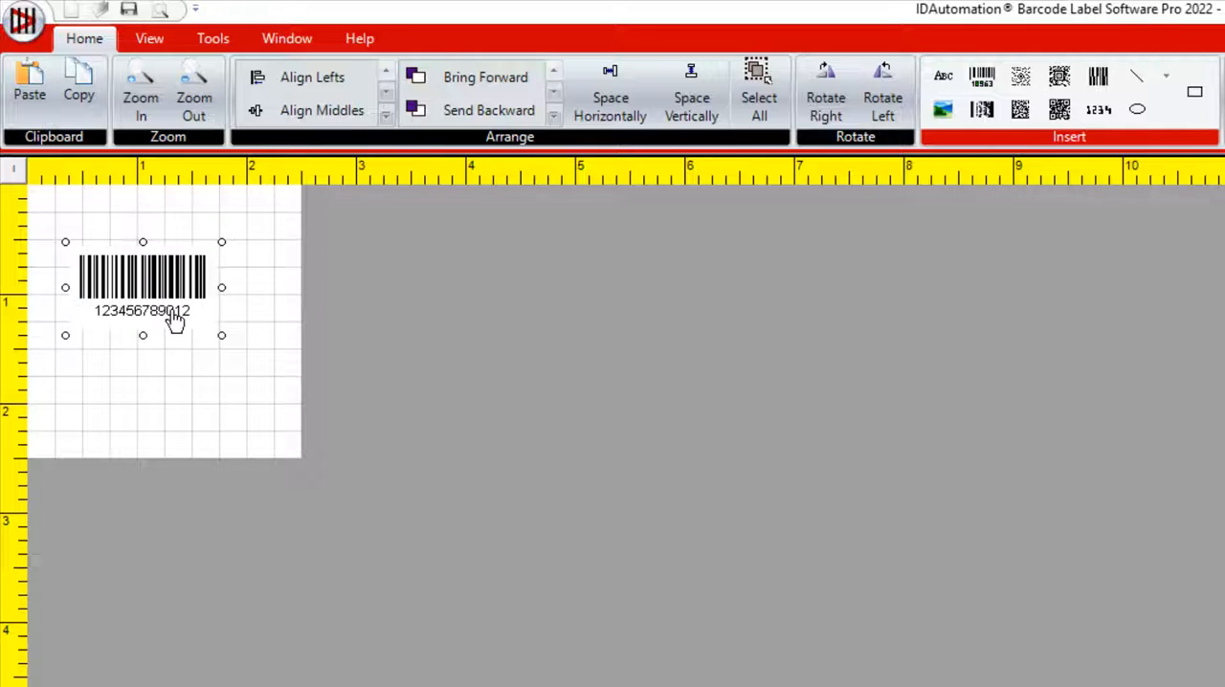
Step: Set the barcode's encoding to Code39 in its properties
{"action": "right_click", "coordinate": [174, 316]}
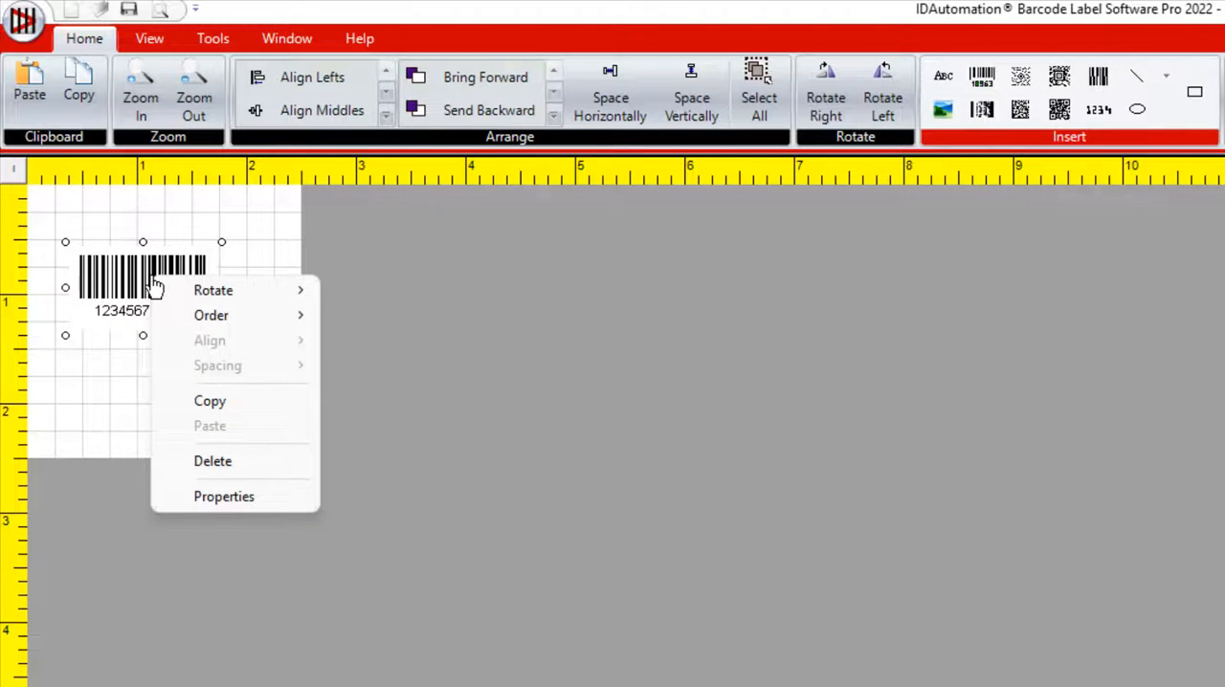
{"action": "mouse_move", "coordinate": [223, 510]}
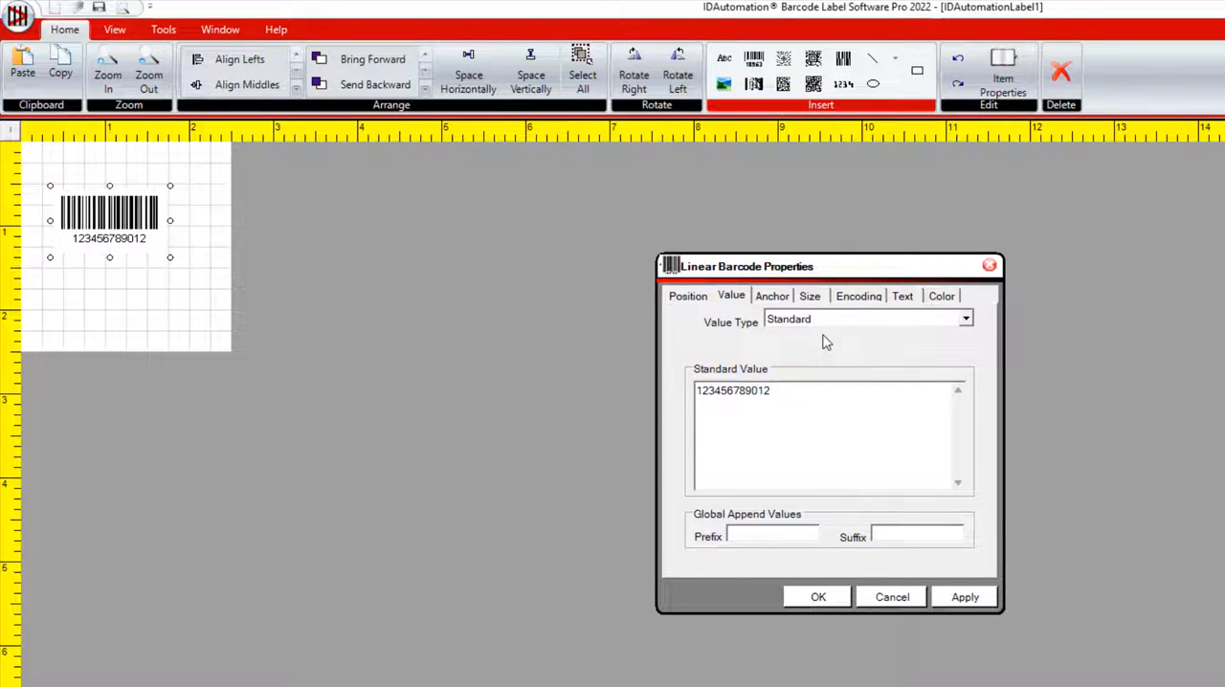
{"action": "left_click", "coordinate": [857, 296]}
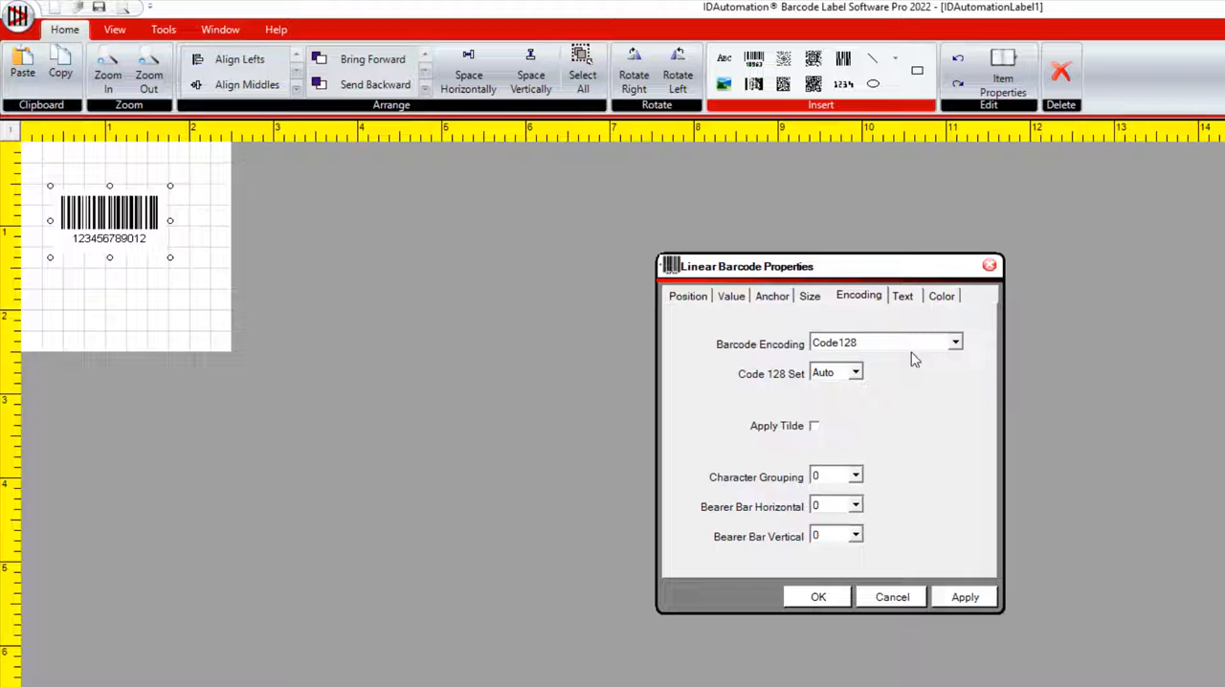
{"action": "left_click", "coordinate": [954, 342]}
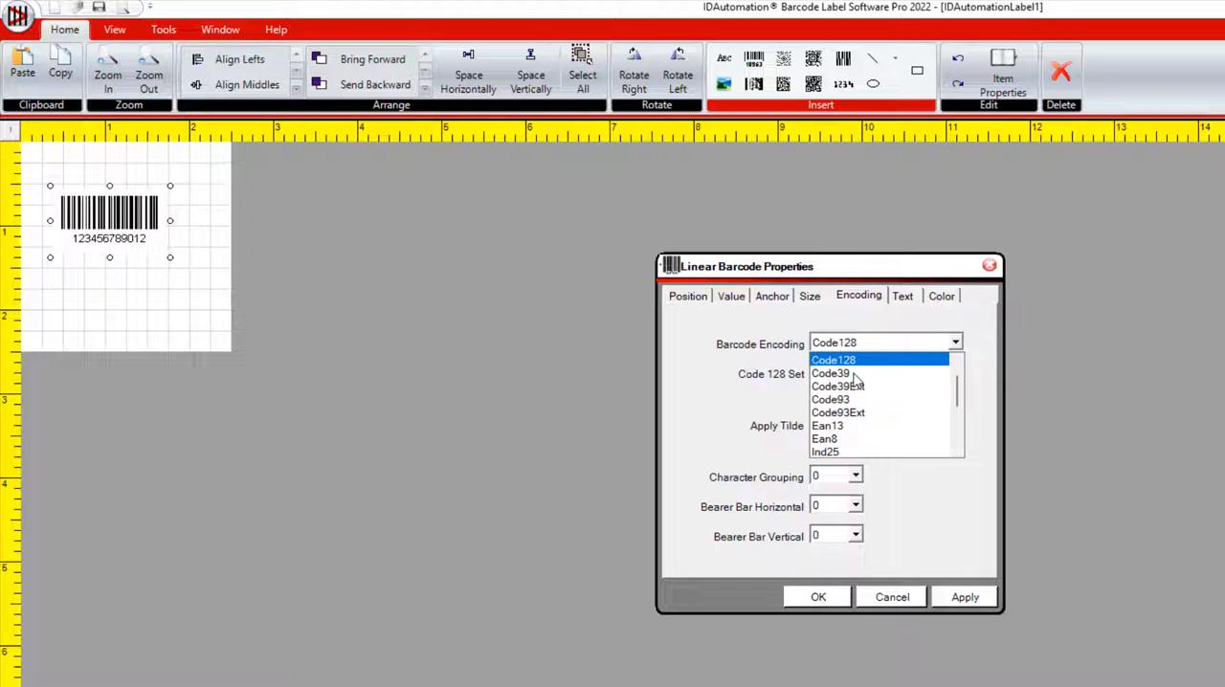
{"action": "left_click", "coordinate": [828, 373]}
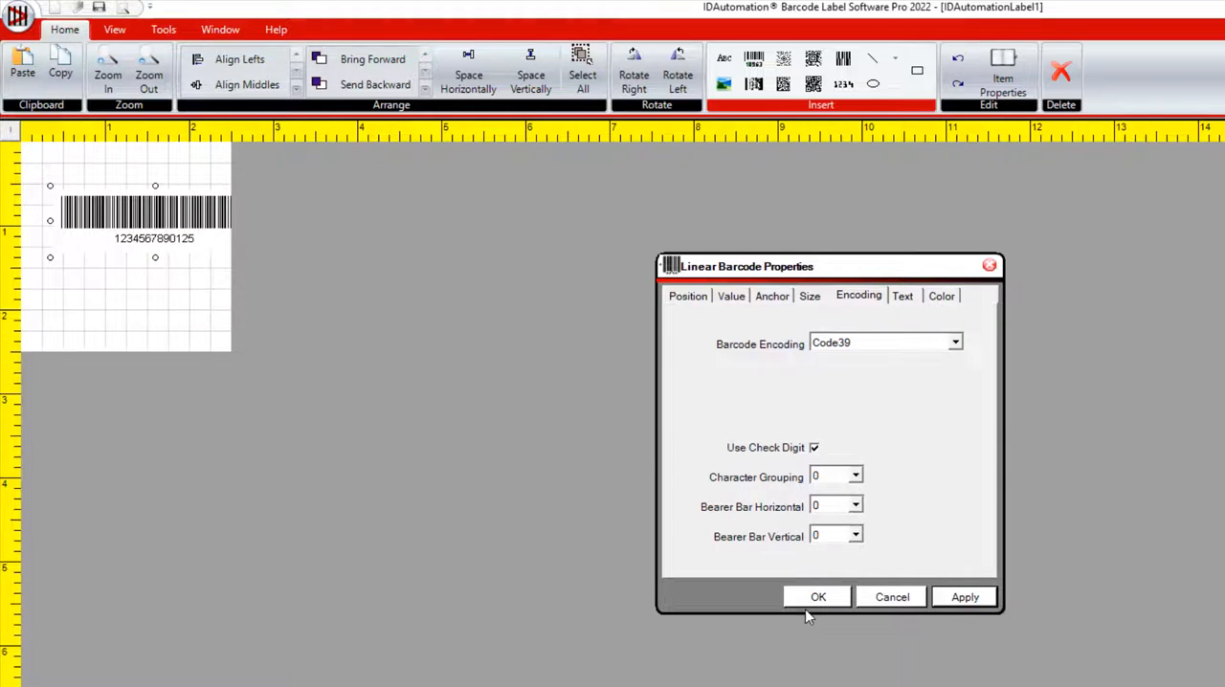
{"action": "mouse_move", "coordinate": [801, 328]}
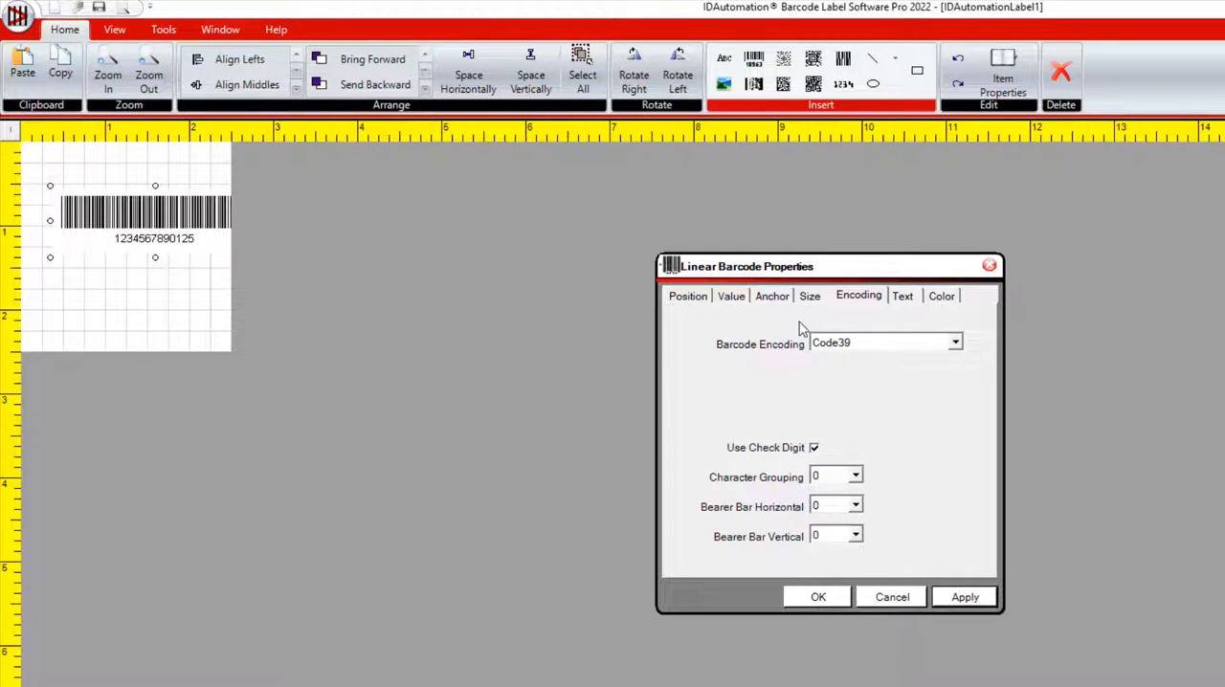
Step: Set the barcode value to External DataSource from the embedded Colors column and apply
{"action": "left_click", "coordinate": [730, 296]}
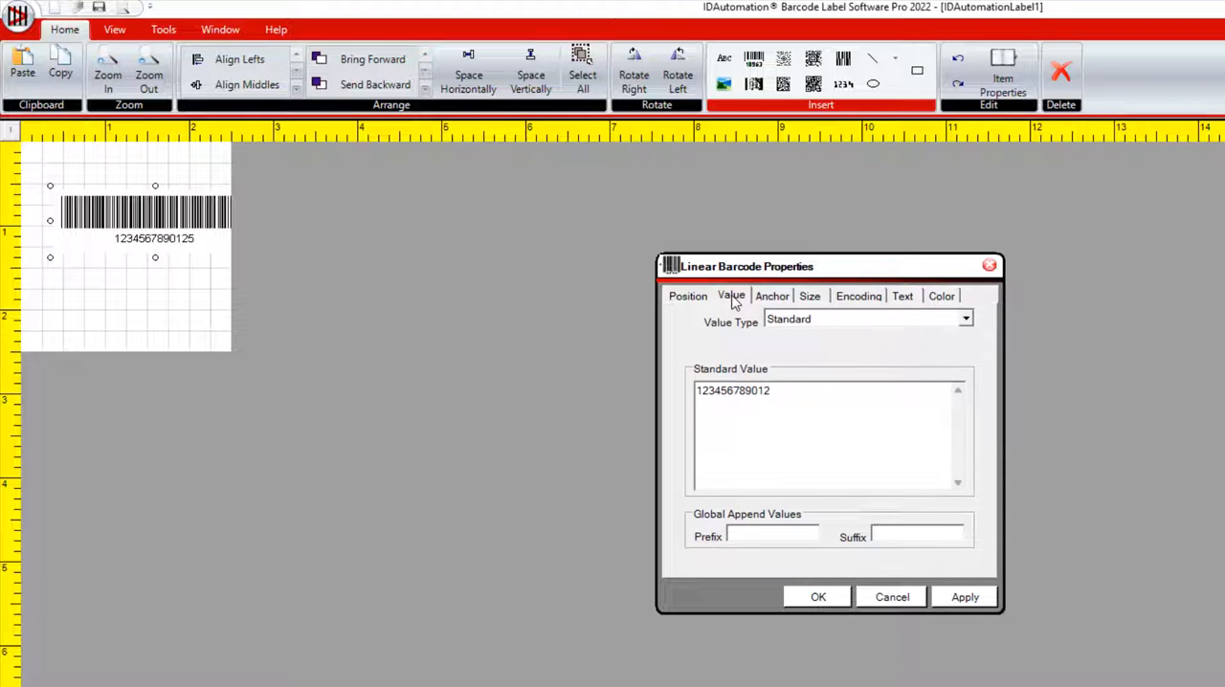
{"action": "mouse_move", "coordinate": [962, 347]}
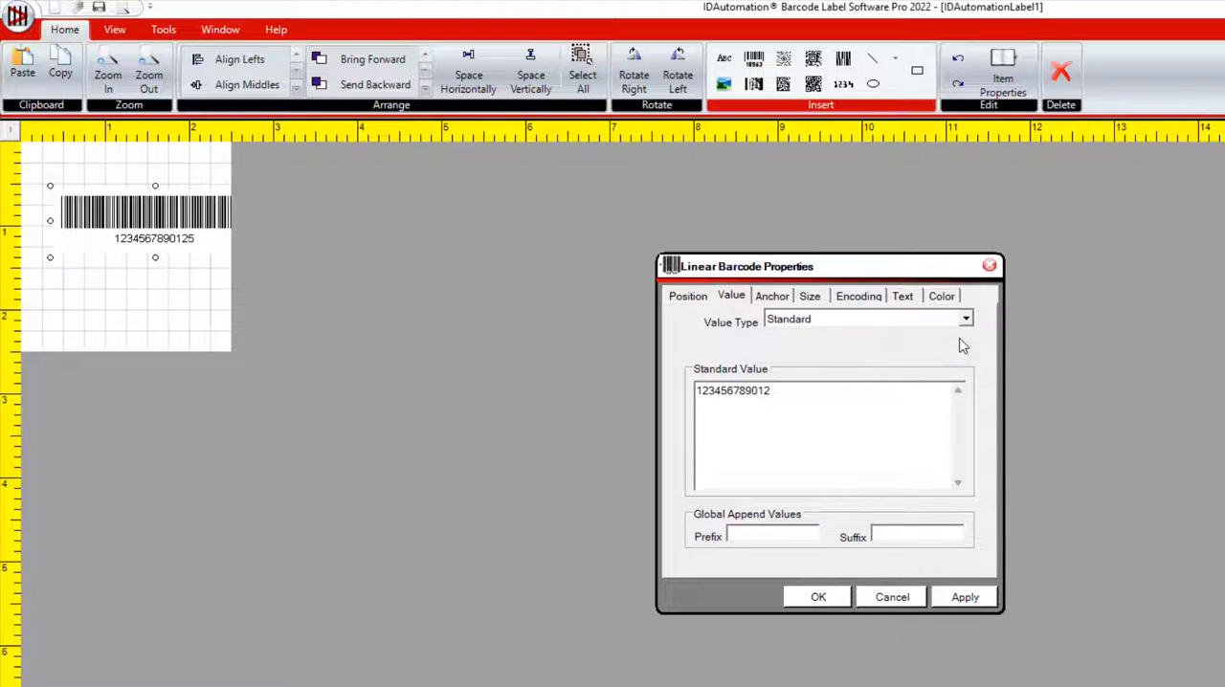
{"action": "left_click", "coordinate": [966, 318]}
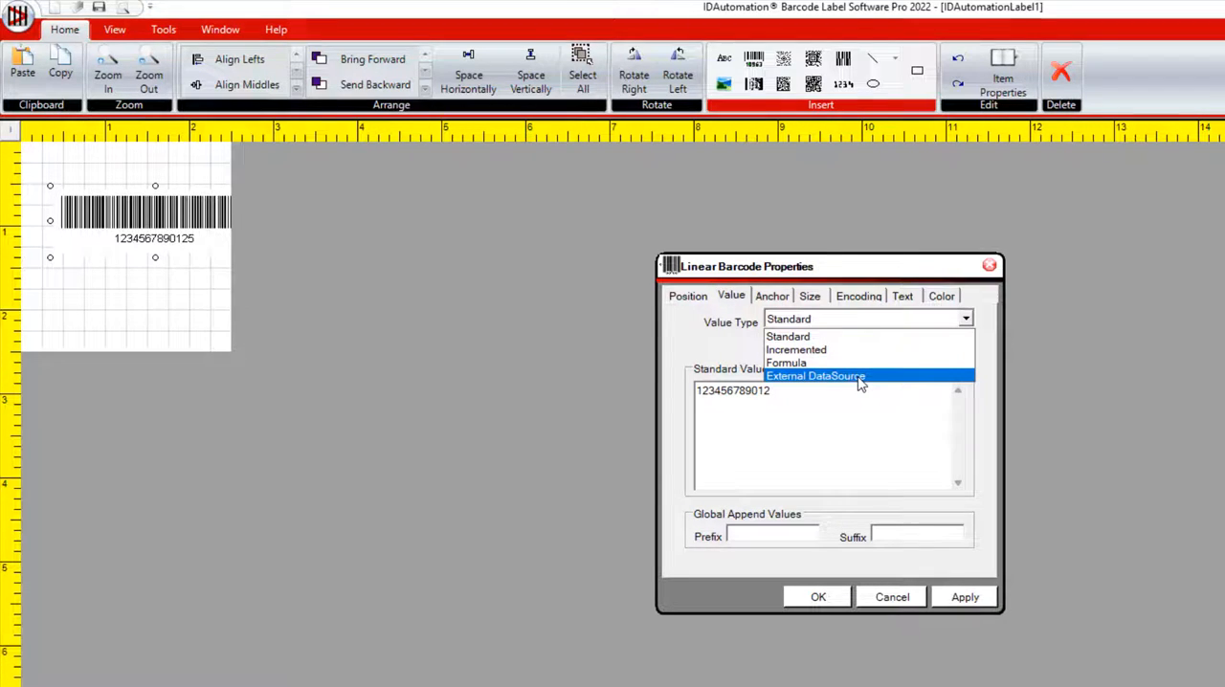
{"action": "left_click", "coordinate": [815, 375]}
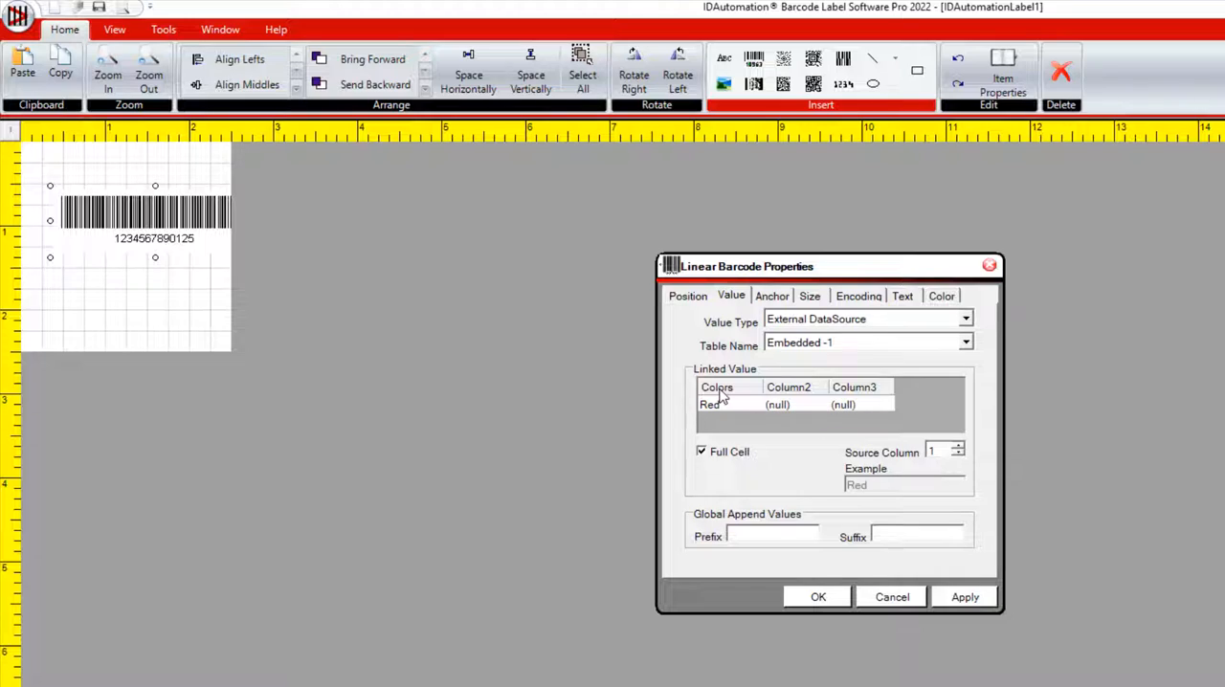
{"action": "mouse_move", "coordinate": [868, 493]}
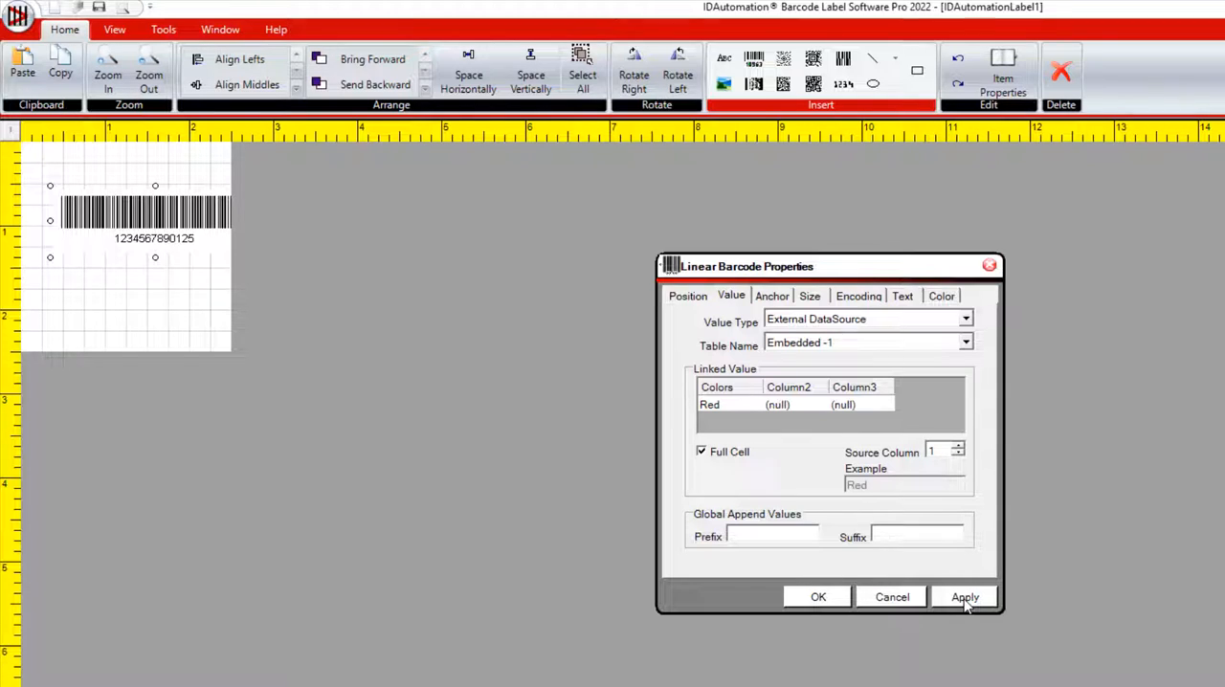
{"action": "left_click", "coordinate": [964, 597]}
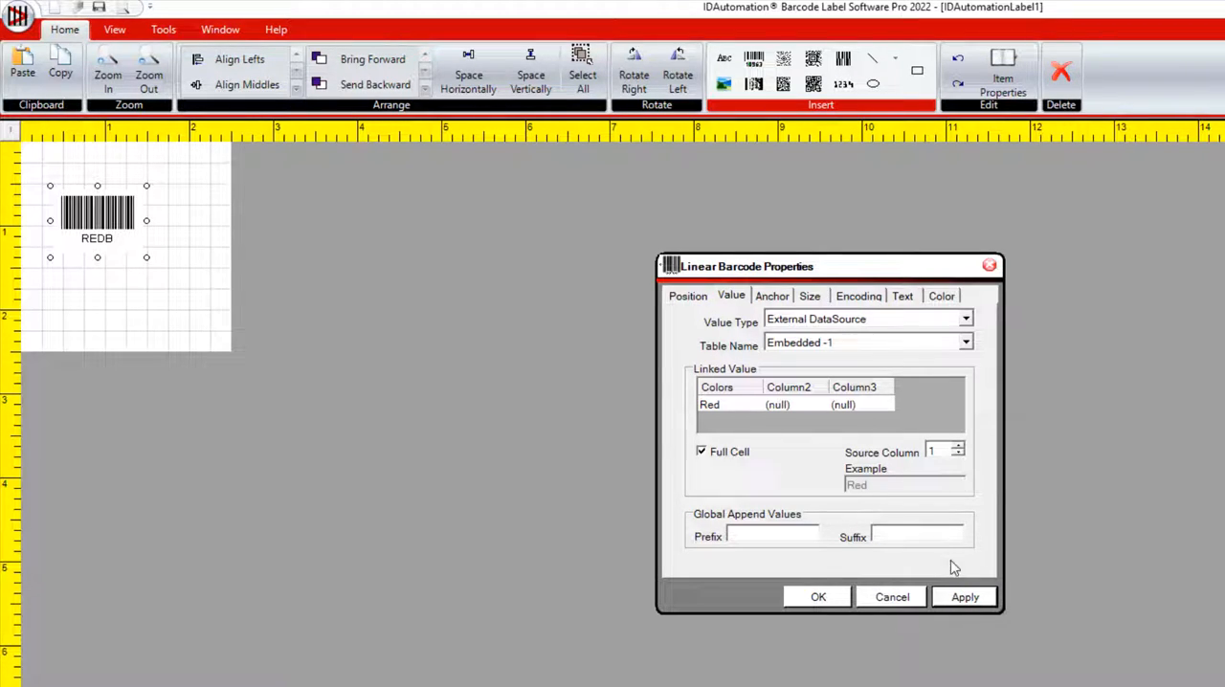
{"action": "mouse_move", "coordinate": [138, 268]}
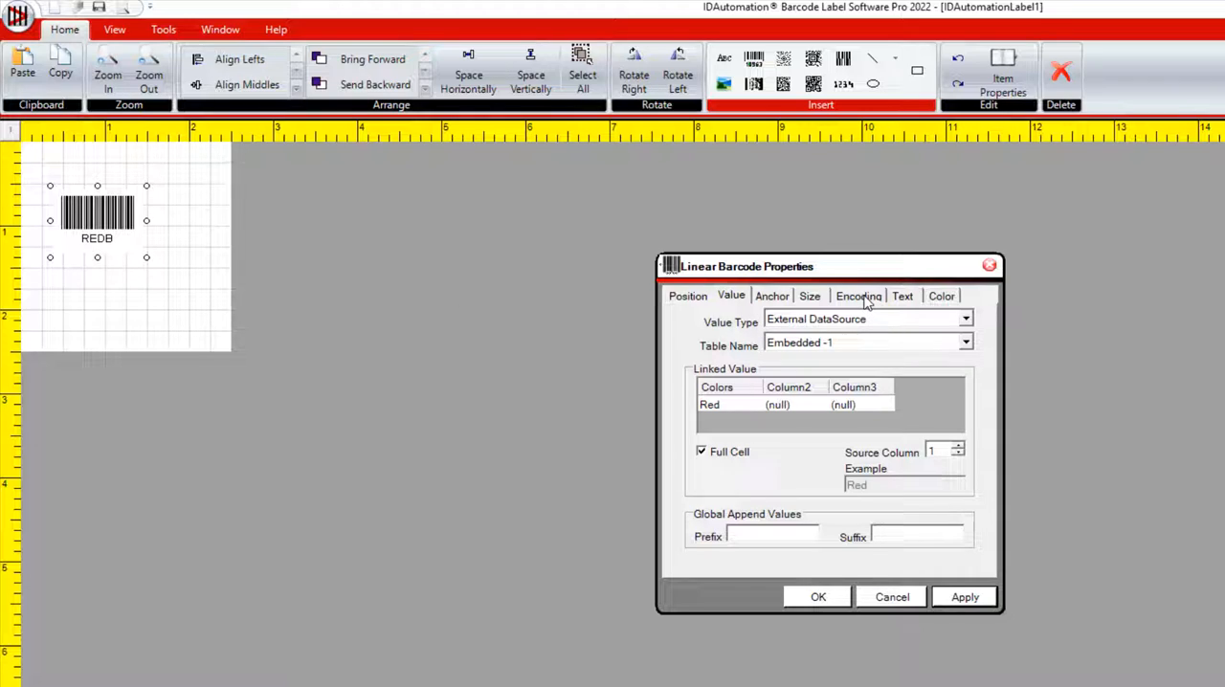
Step: Turn off Use Check Digit and close the barcode properties
{"action": "left_click", "coordinate": [858, 295]}
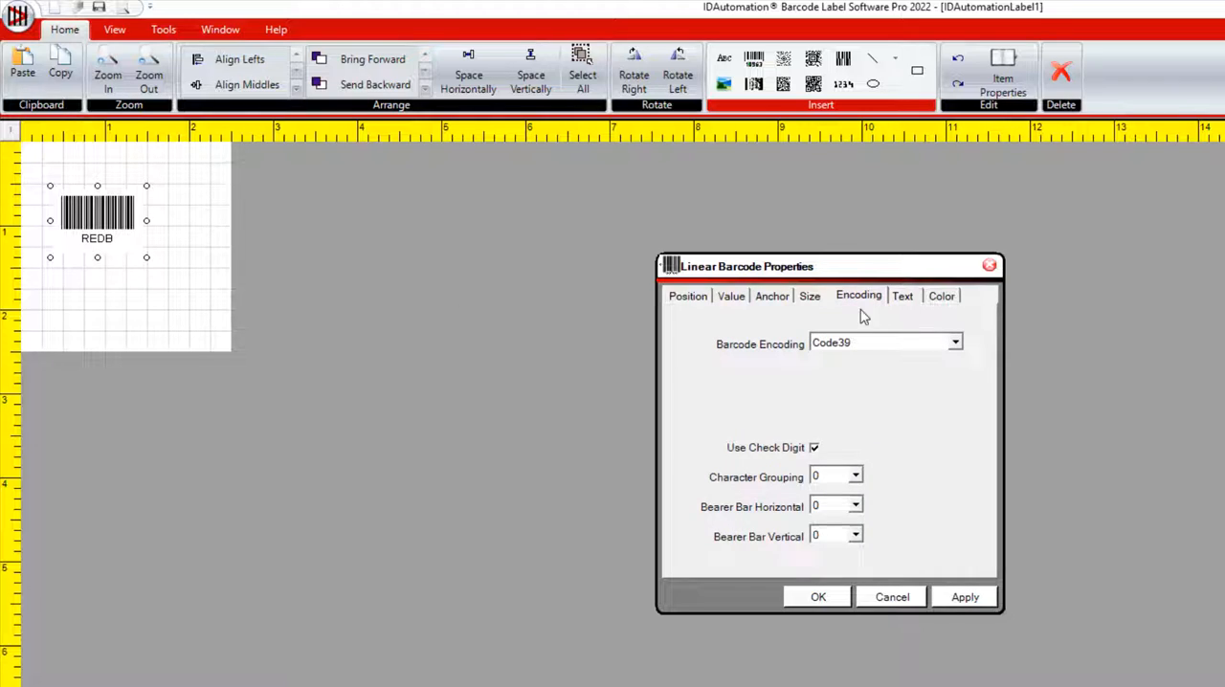
{"action": "left_click", "coordinate": [814, 447]}
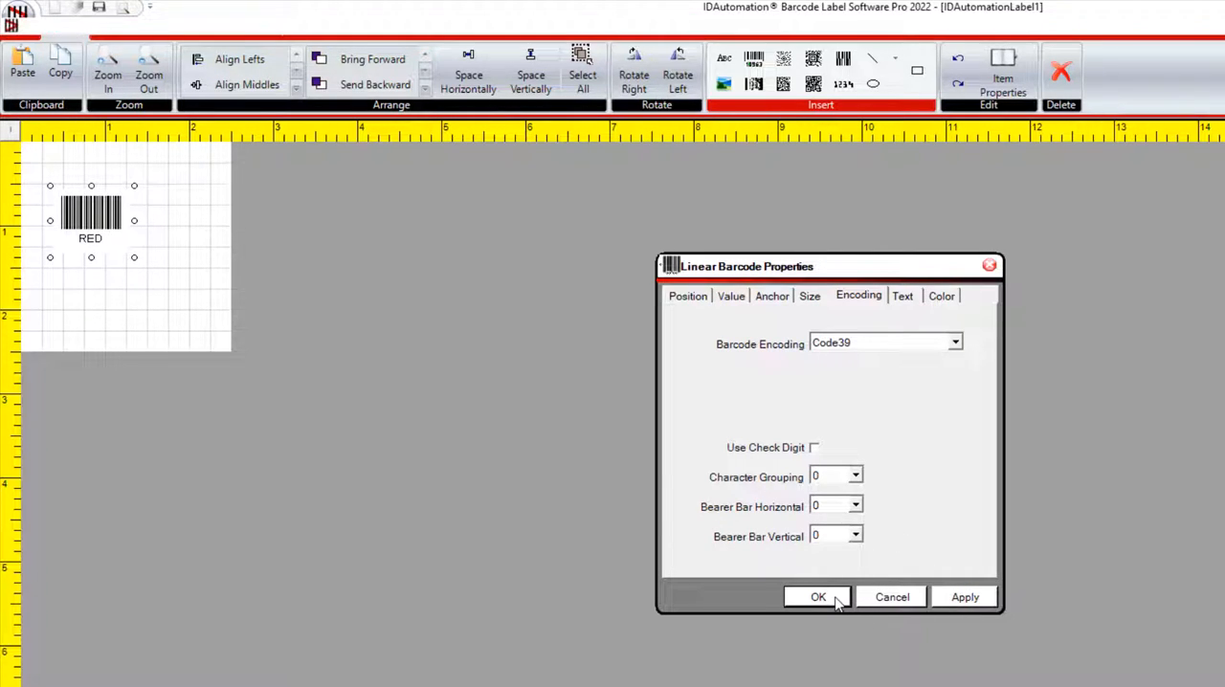
{"action": "left_click", "coordinate": [817, 597]}
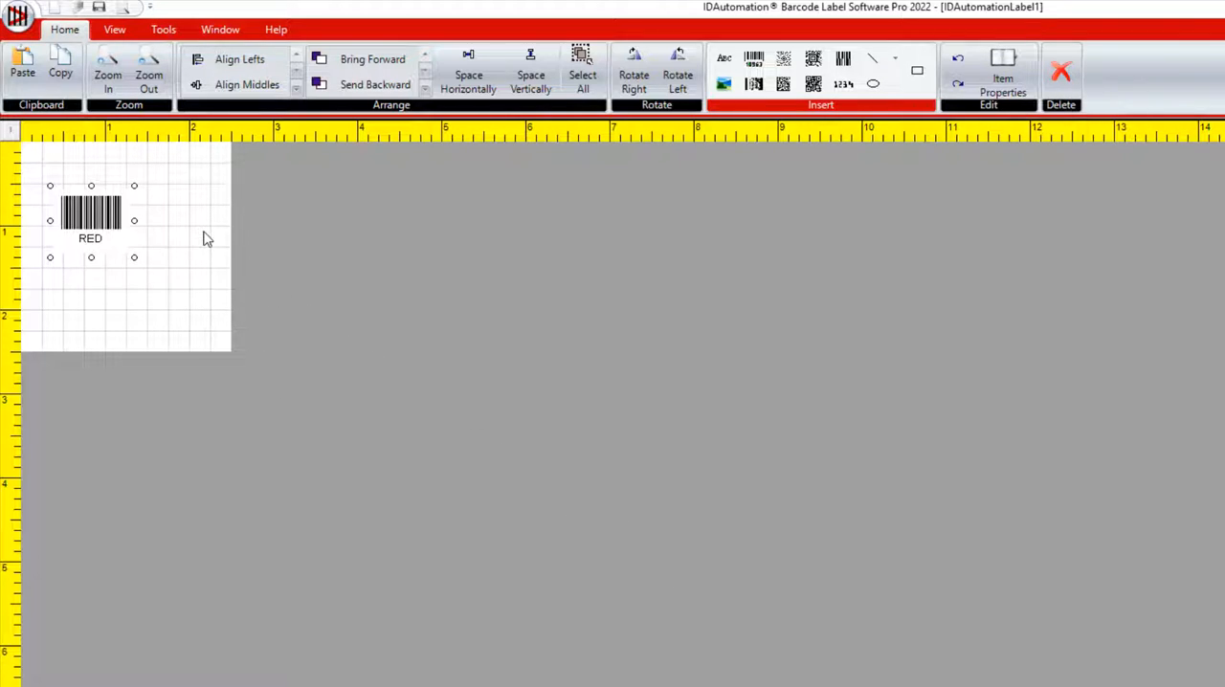